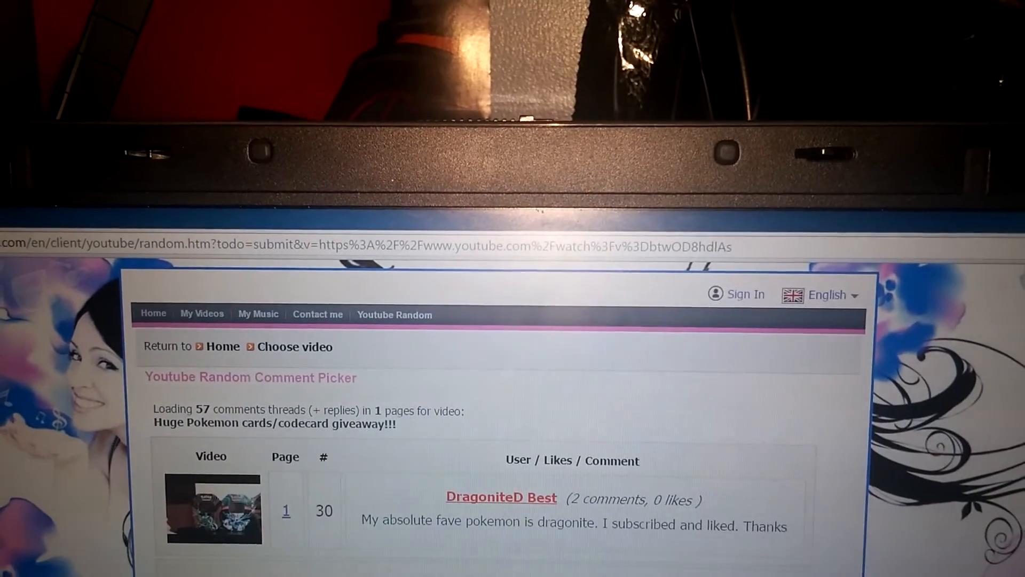
scroll("down", 3)
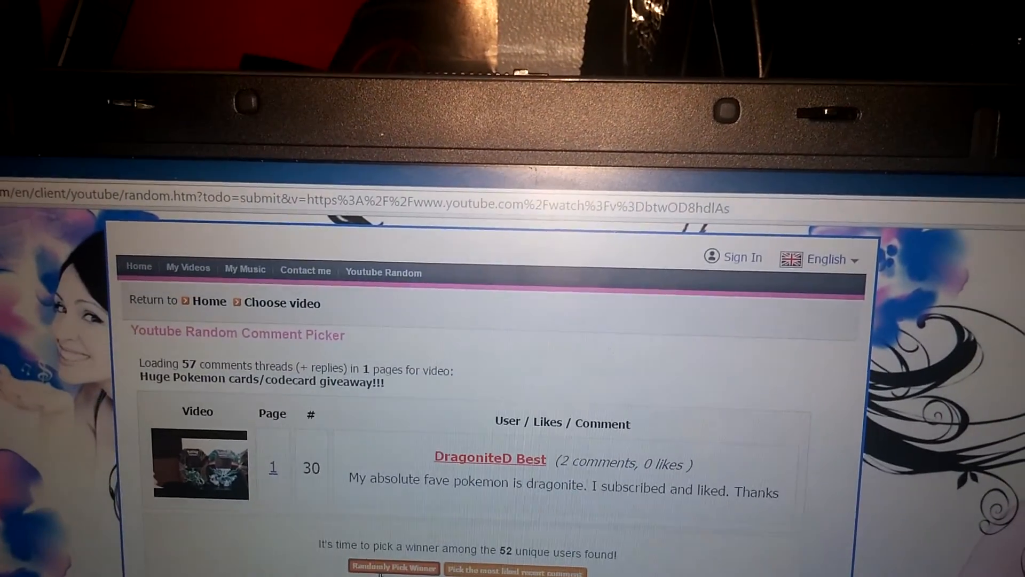